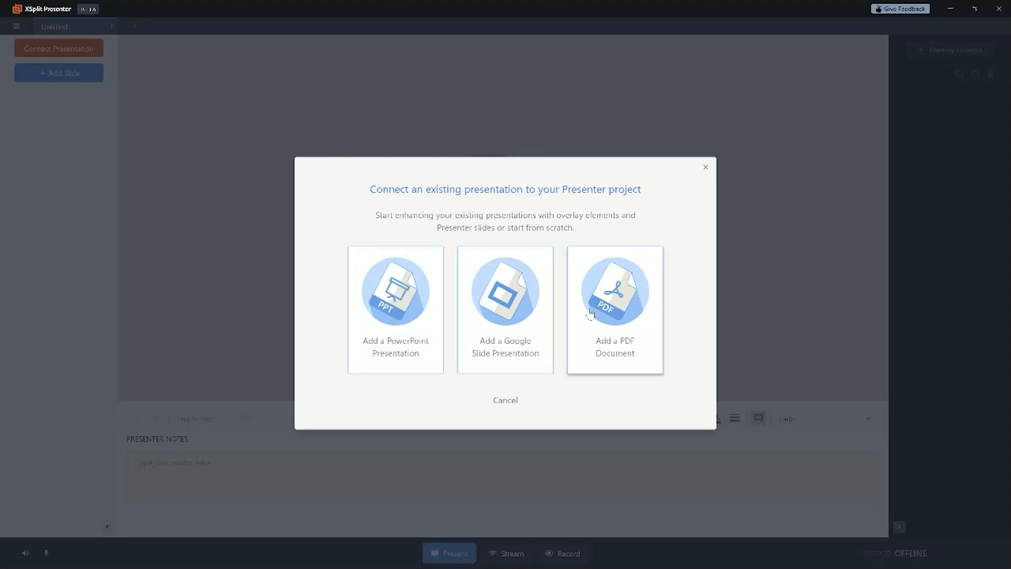
# Choose Add a PDF Document to bring up the Add PDF Document window.
pyautogui.click(614, 308)
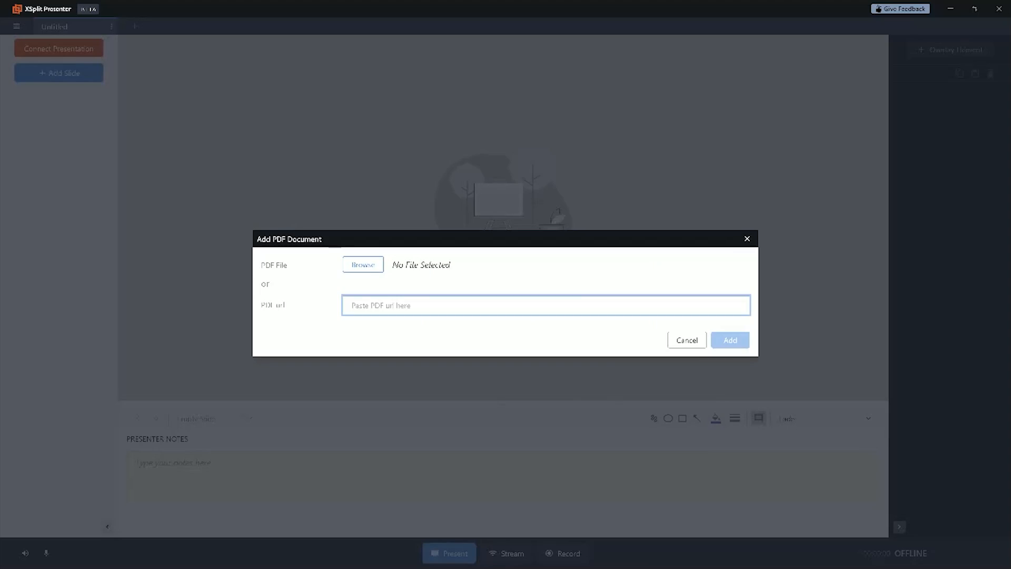
pyautogui.click(729, 340)
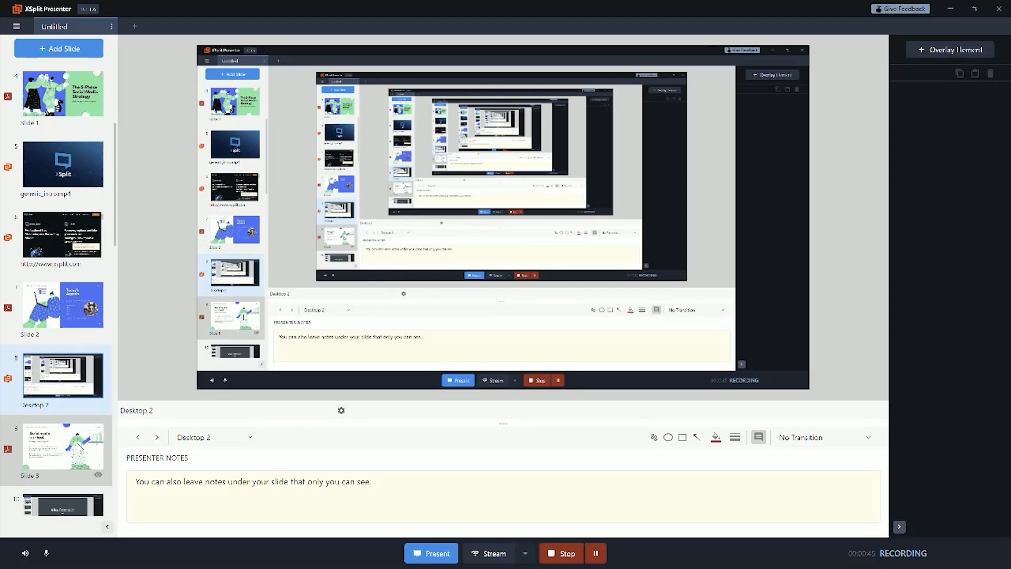
# Stop the running recording after the PDF, video, website and desktop slides are added.
pyautogui.click(567, 553)
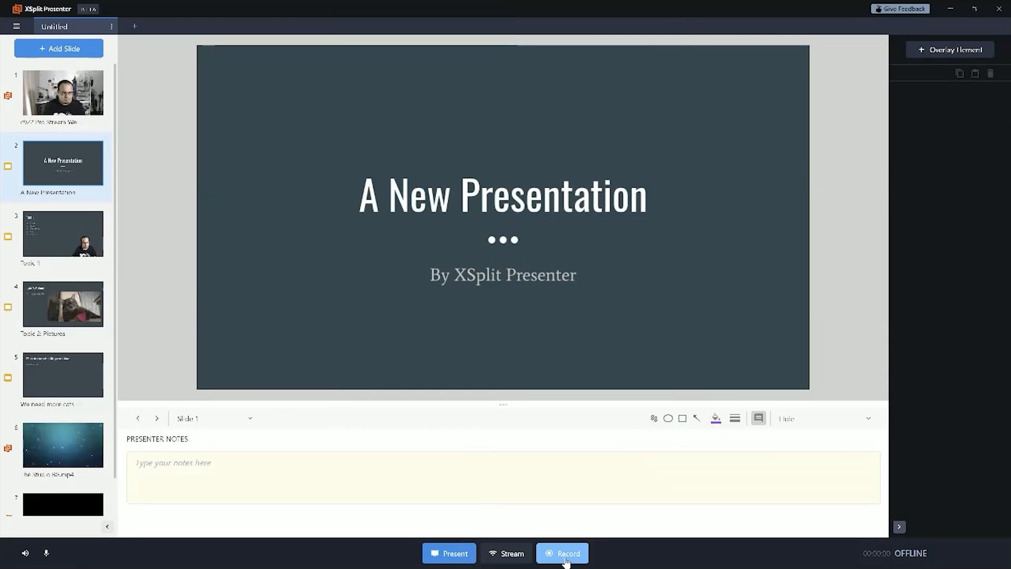
# Start recording the 'A New Presentation' deck from the bottom bar.
pyautogui.click(562, 552)
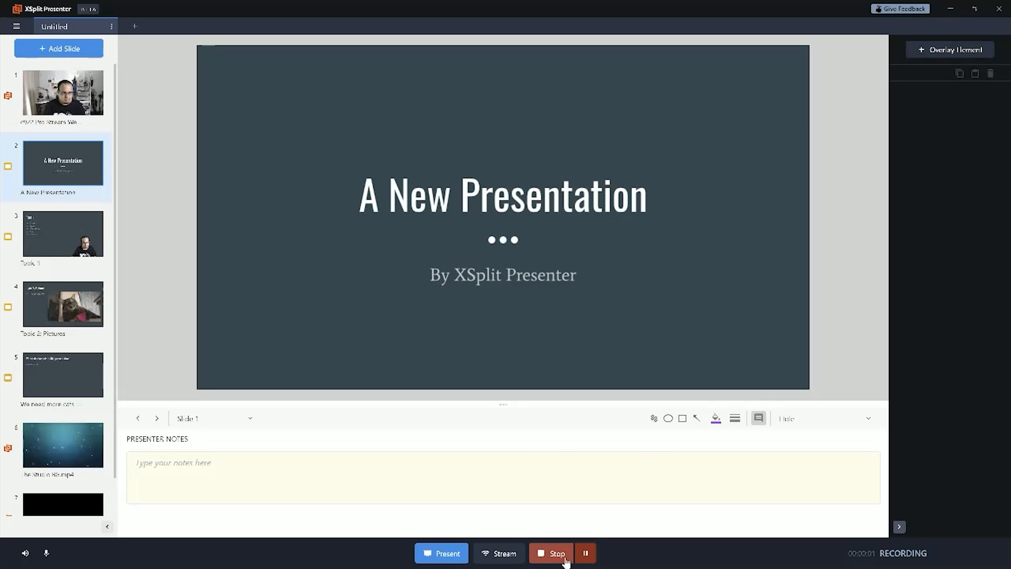